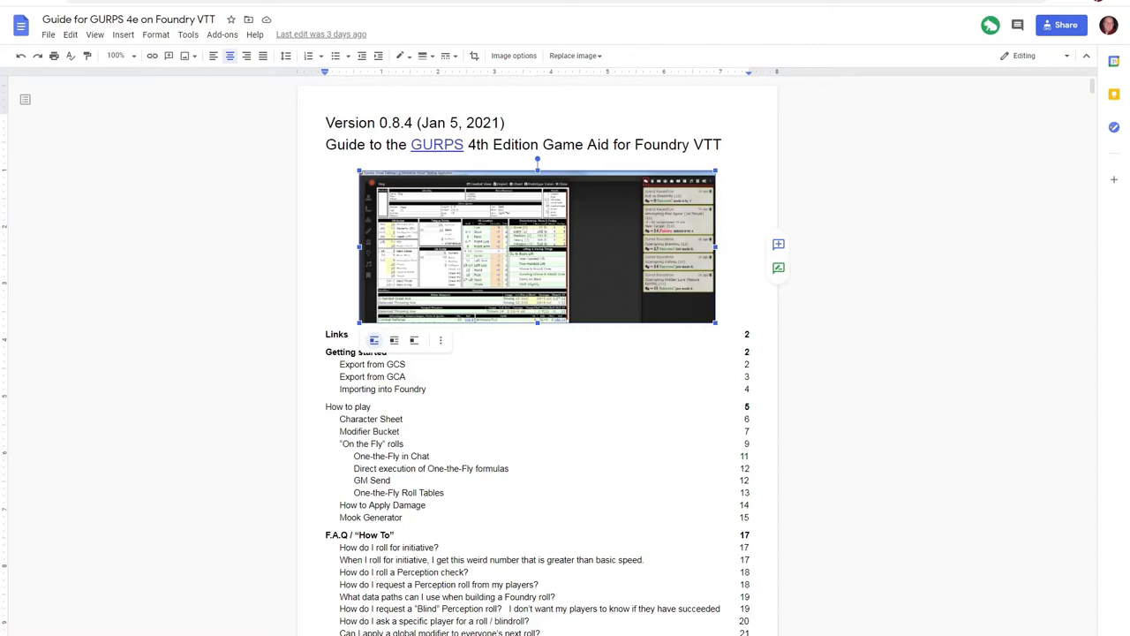
Step: Join My First GURPS World as player Chris from the Select Player list
left_click(265, 39)
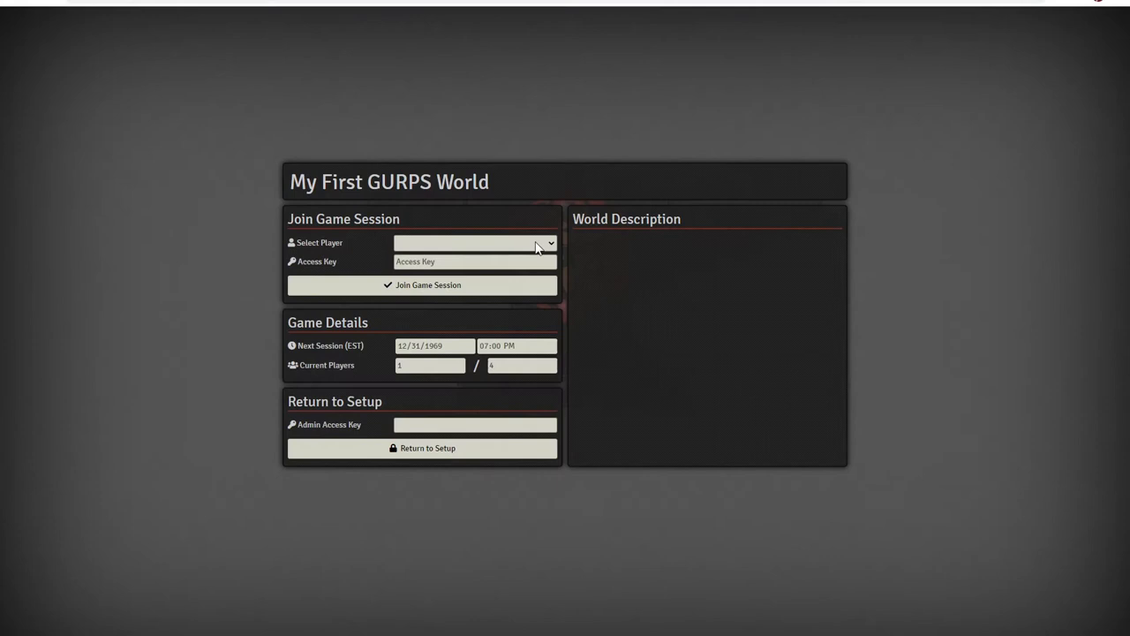
left_click(474, 242)
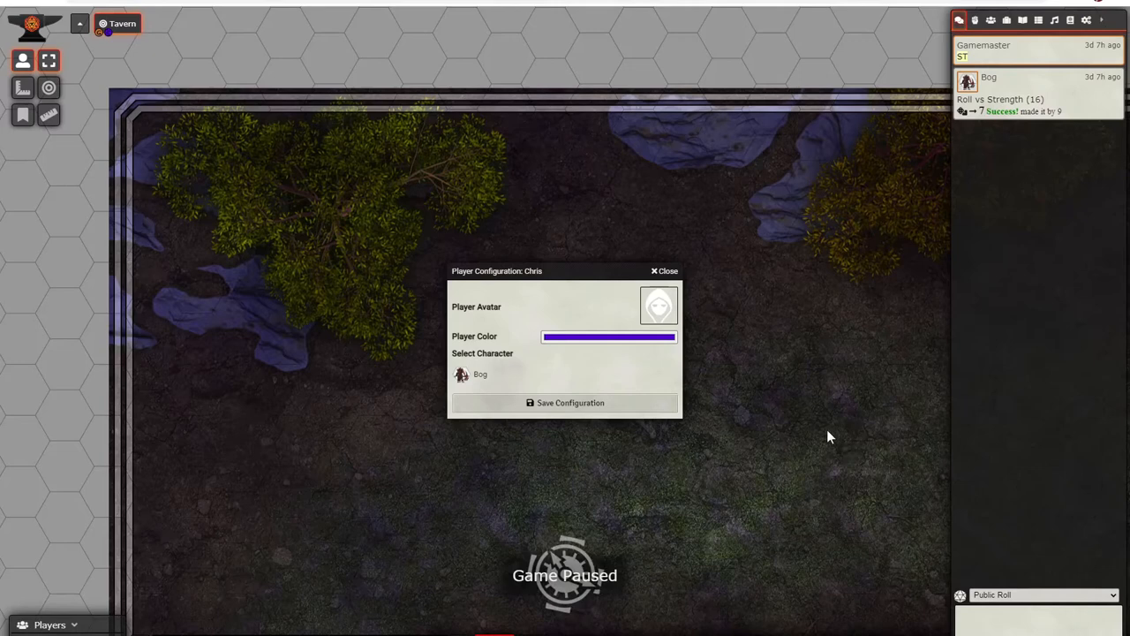
Step: Assign Bog as Chris's character in Player Configuration
left_click(609, 337)
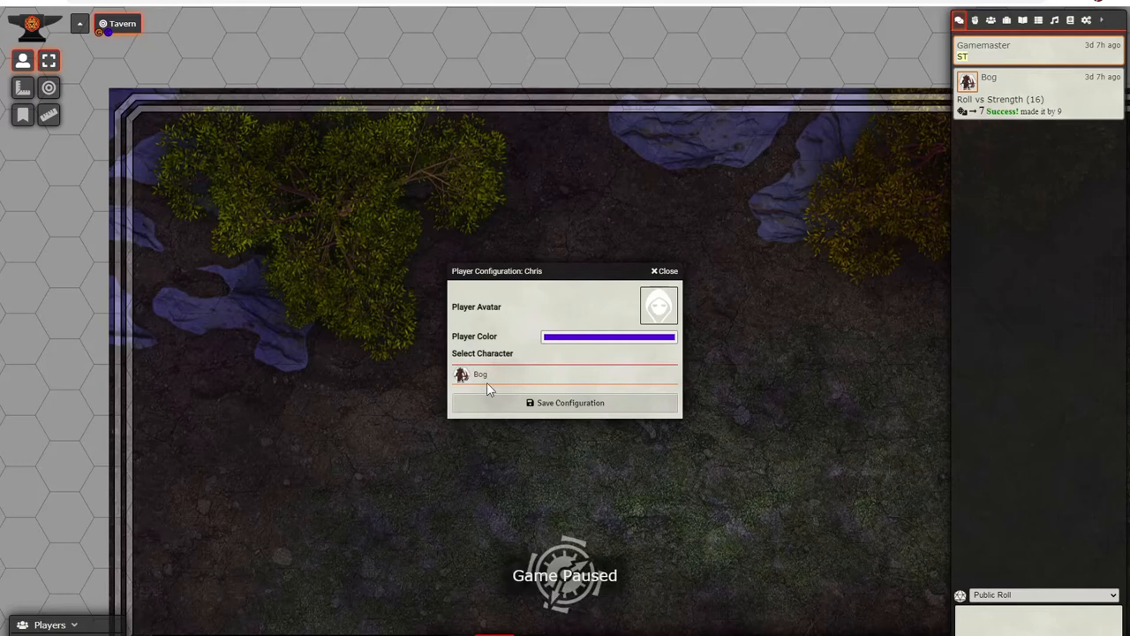
left_click(663, 271)
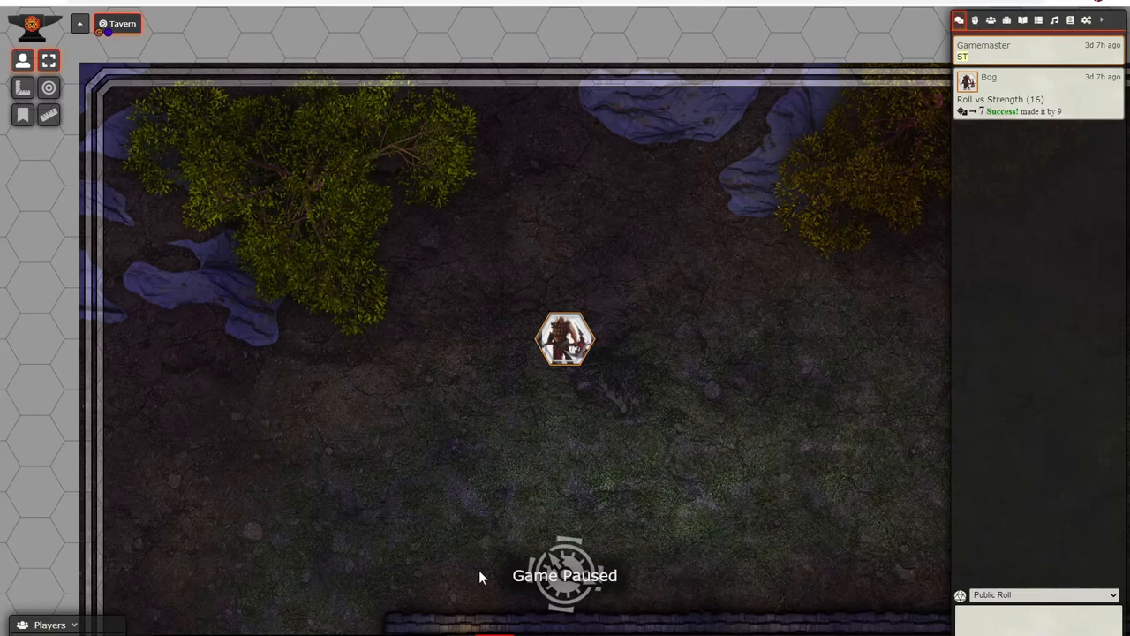
mouse_move(402, 375)
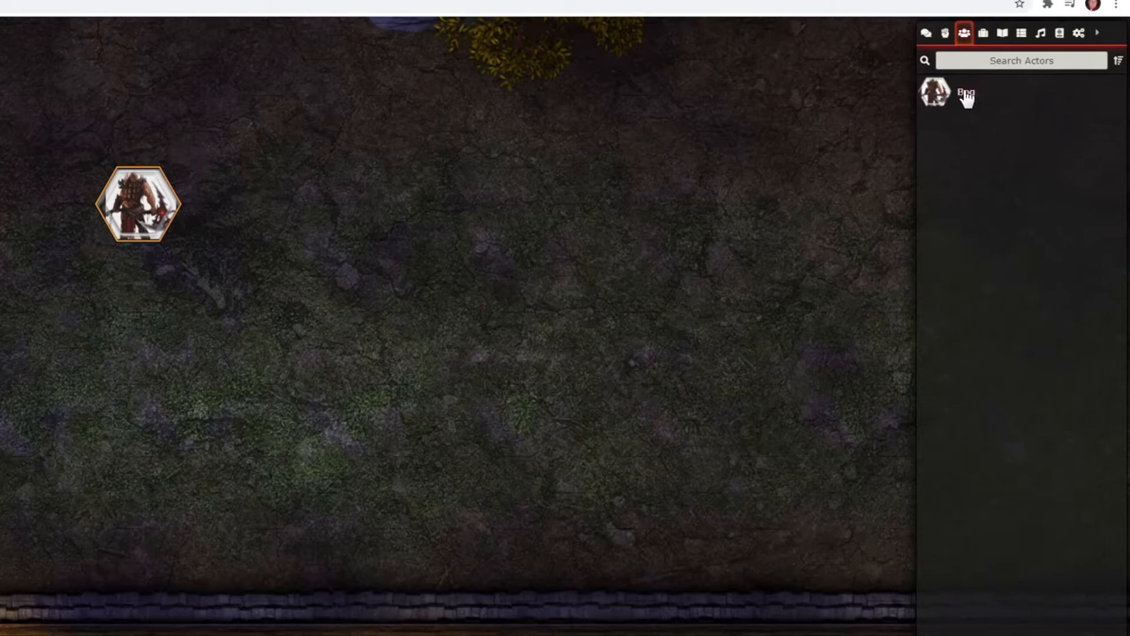
Step: Open Bog's character sheet from the Actors Directory
double_click(936, 91)
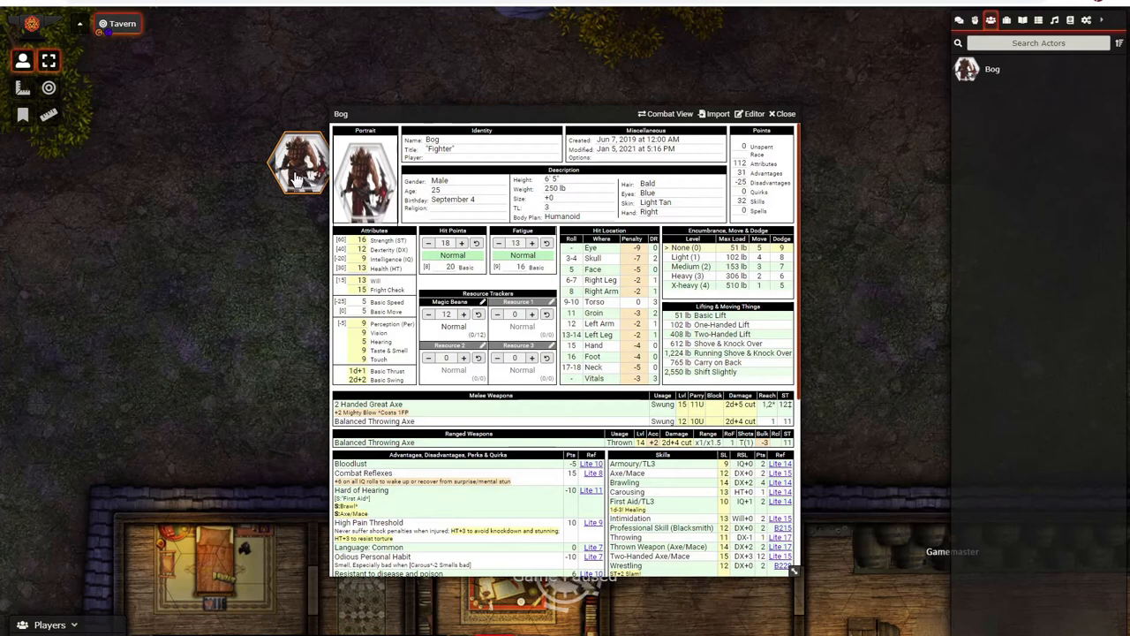
mouse_move(264, 95)
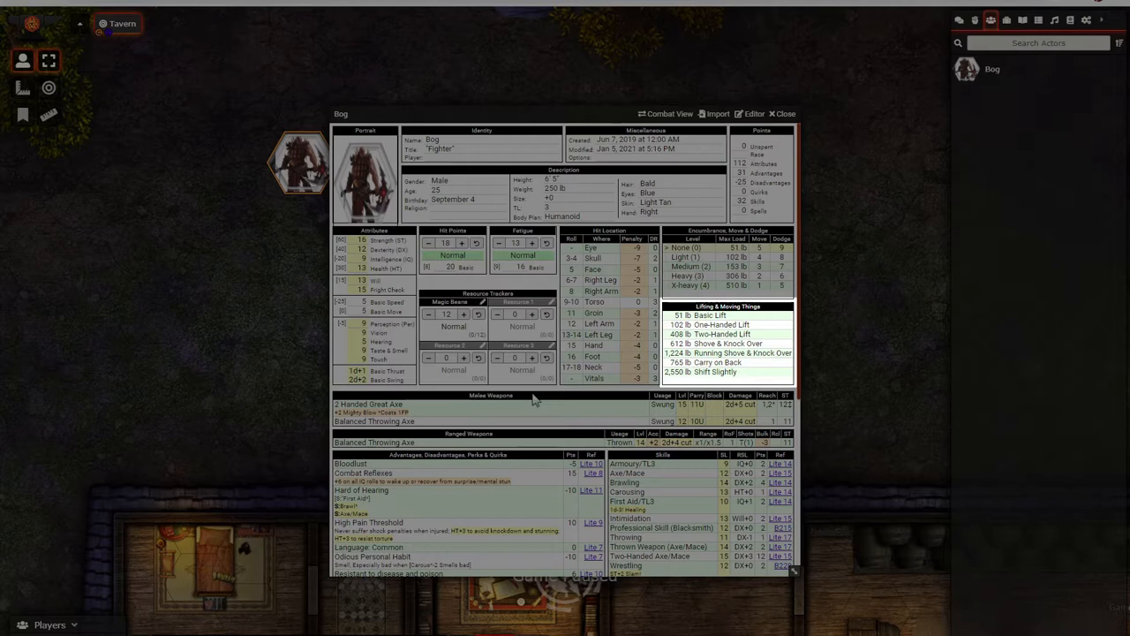
scroll("down", 3)
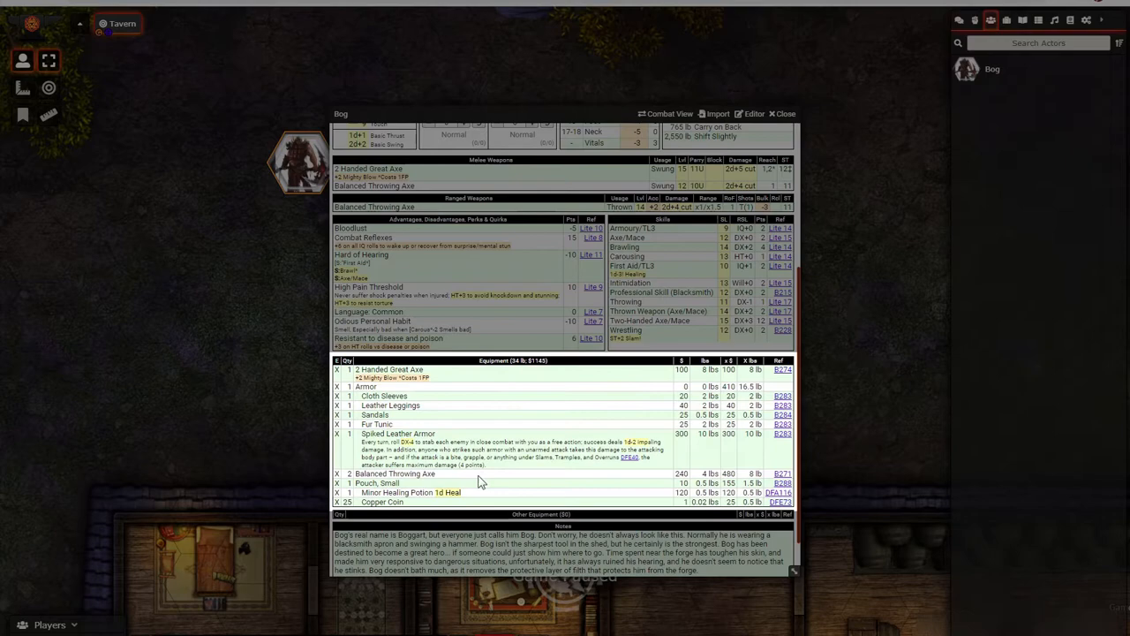
scroll("down", 3)
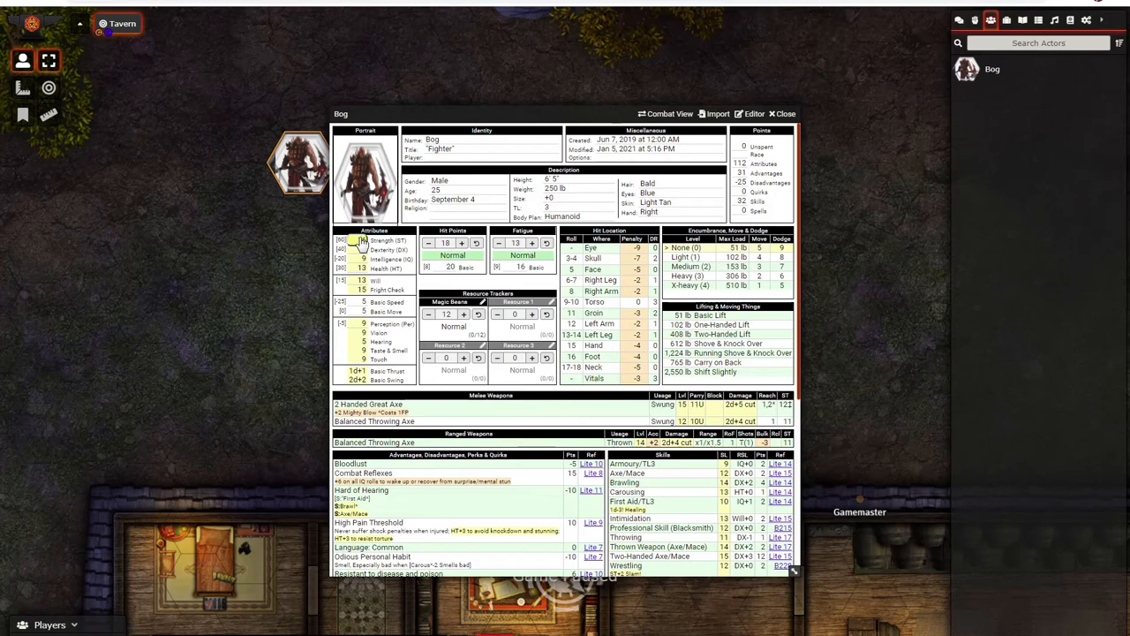
left_click(363, 240)
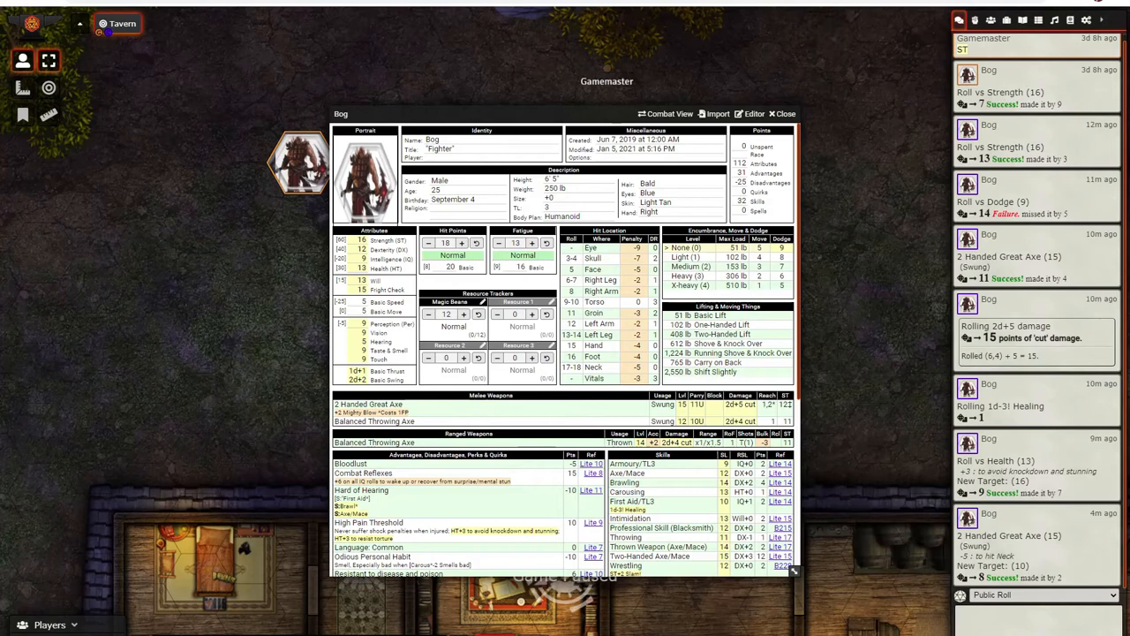
mouse_move(292, 320)
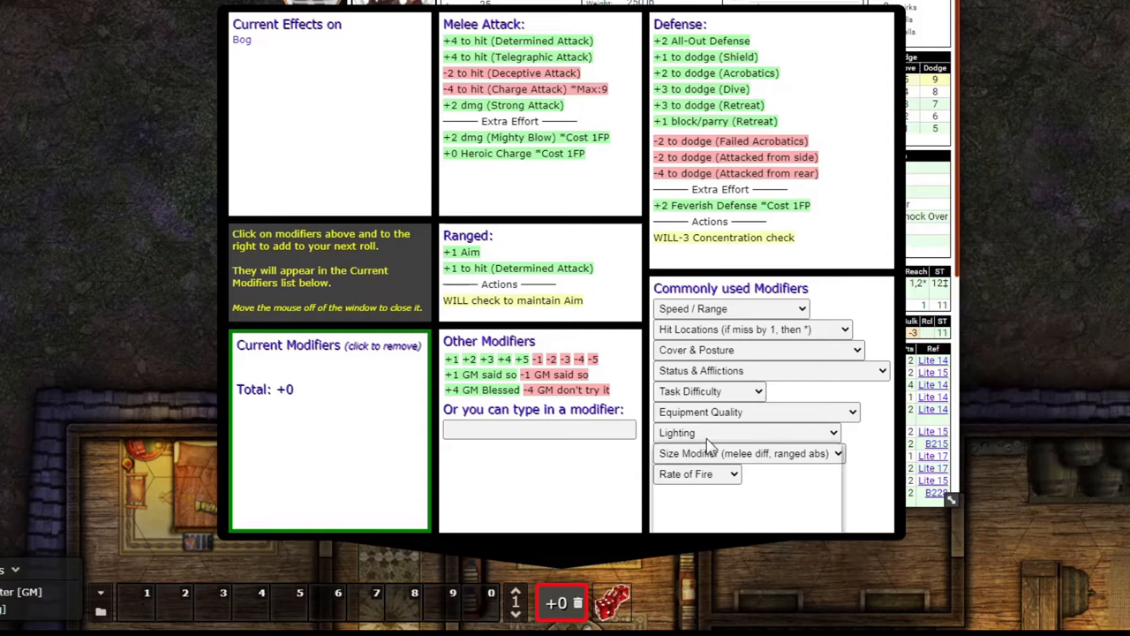
Step: Add +2 All-Out Defense and +2 dodge (Acrobatics) to the modifier bucket
left_click(517, 41)
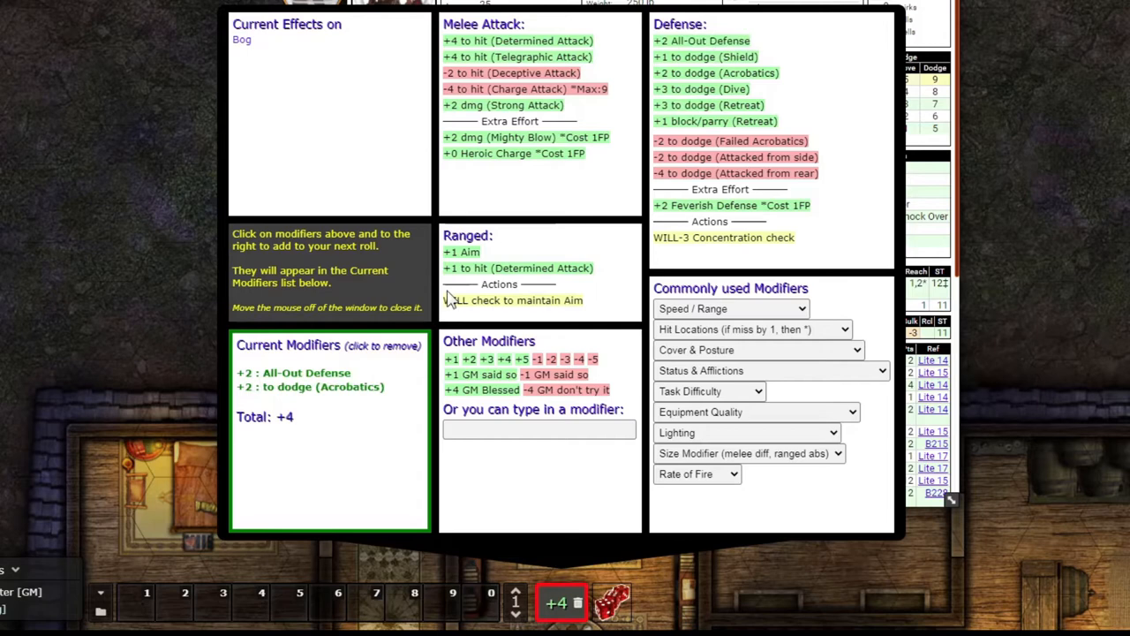
mouse_move(537, 216)
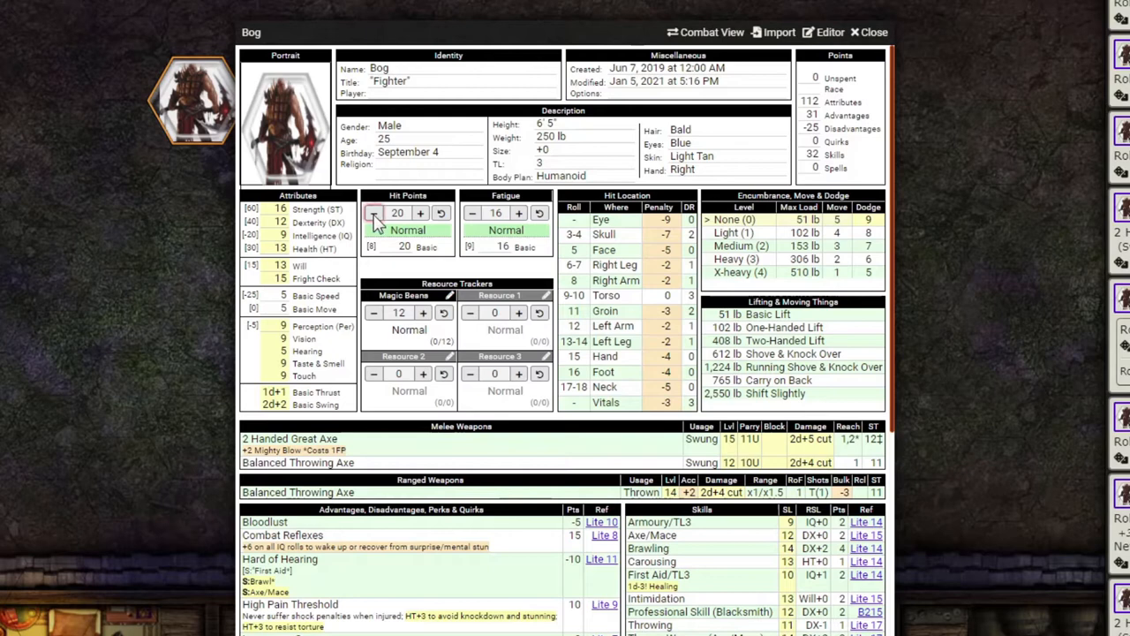
Step: Lower Bog's hit points to -7 so Collapse shows, then view the condition thresholds
left_click(374, 213)
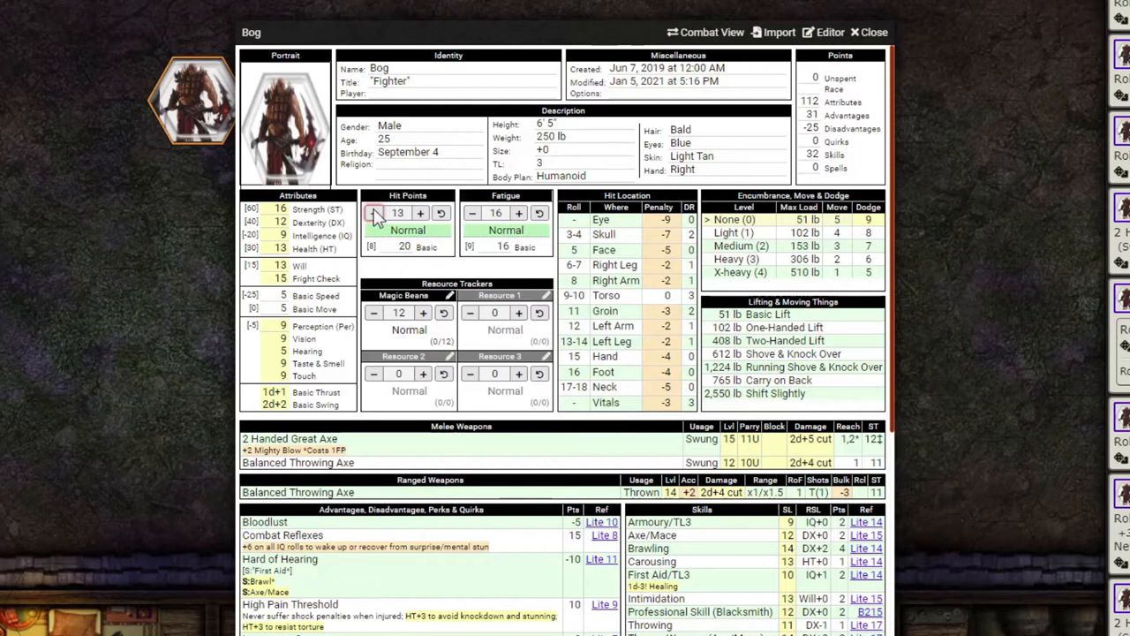
left_click(374, 213)
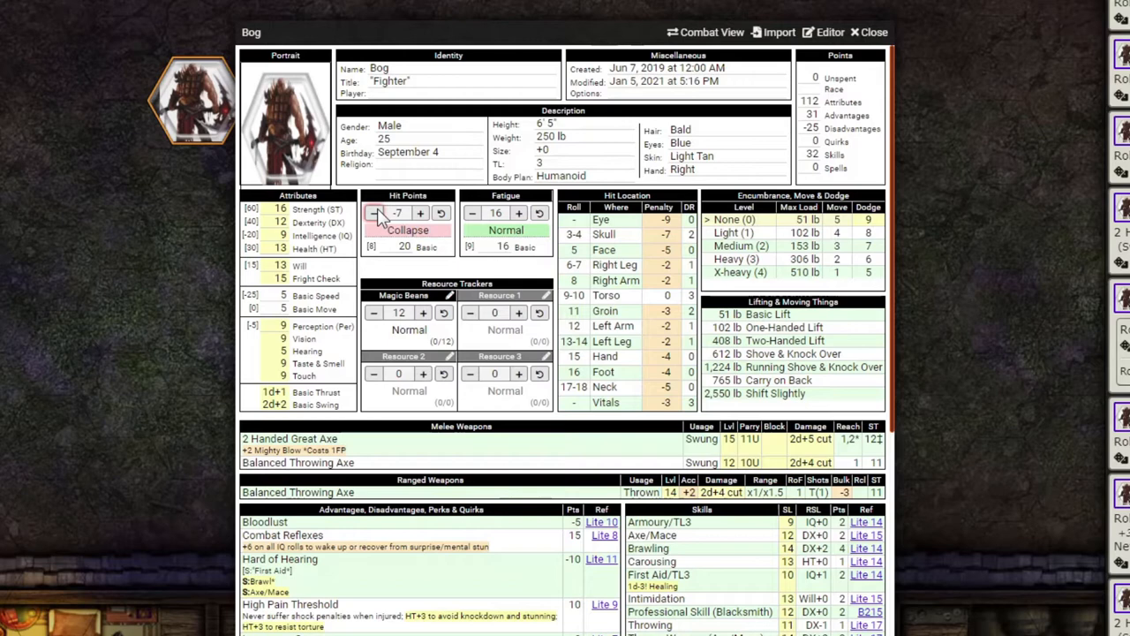
left_click(408, 229)
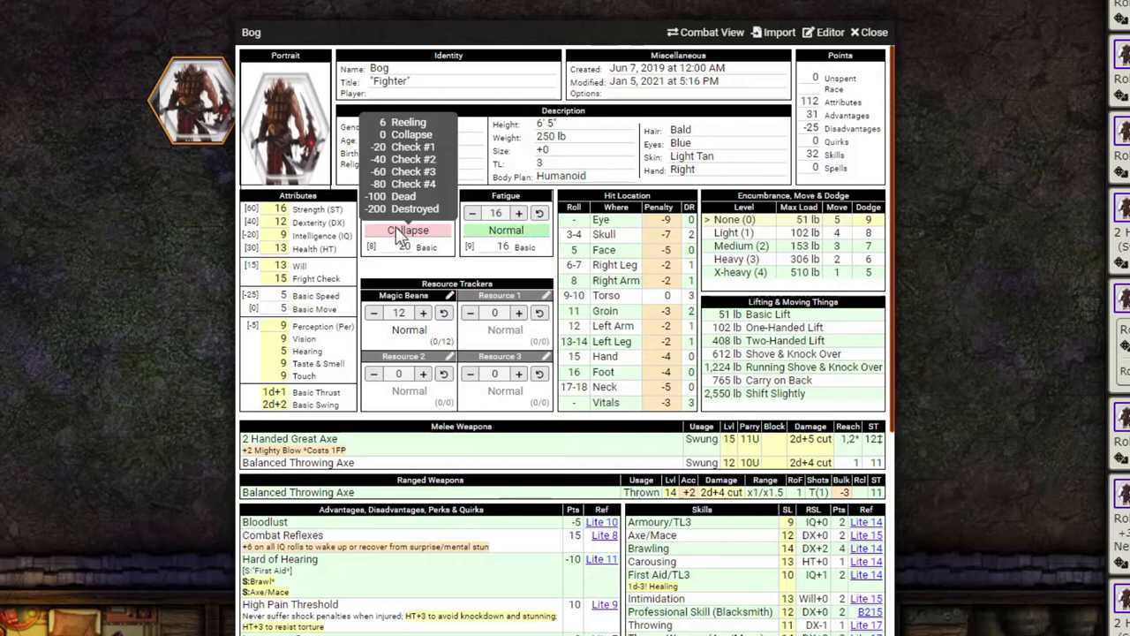
left_click(441, 213)
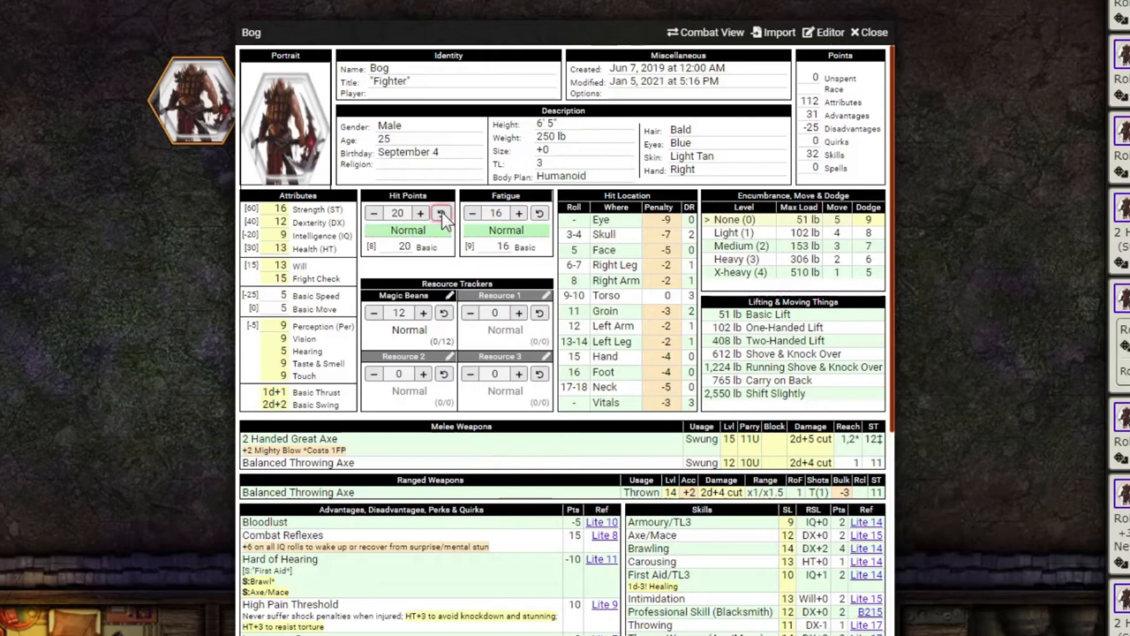
scroll("down", 3)
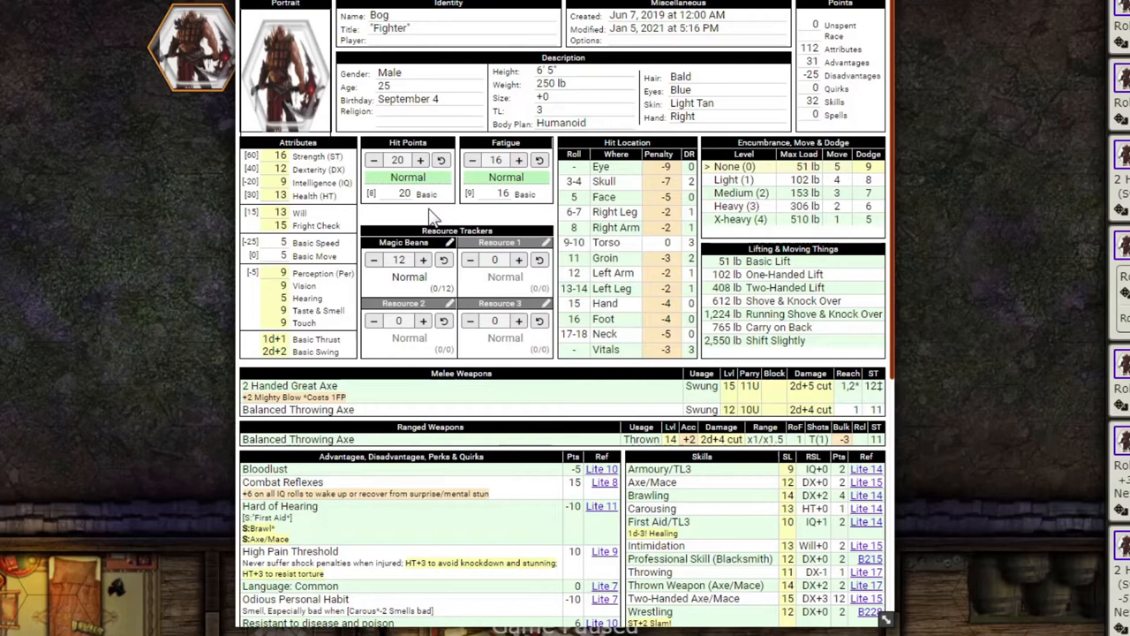
mouse_move(521, 280)
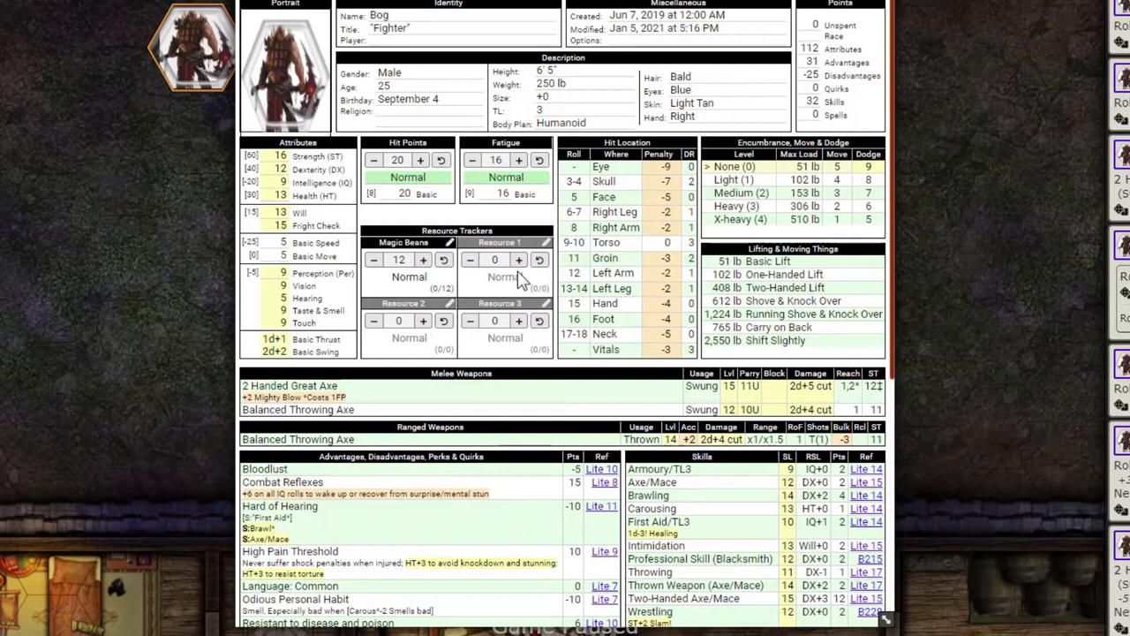
Step: Rename Resource 1 to 'Arrows' with current and maximum both 5
left_click(518, 259)
type("Arrow")
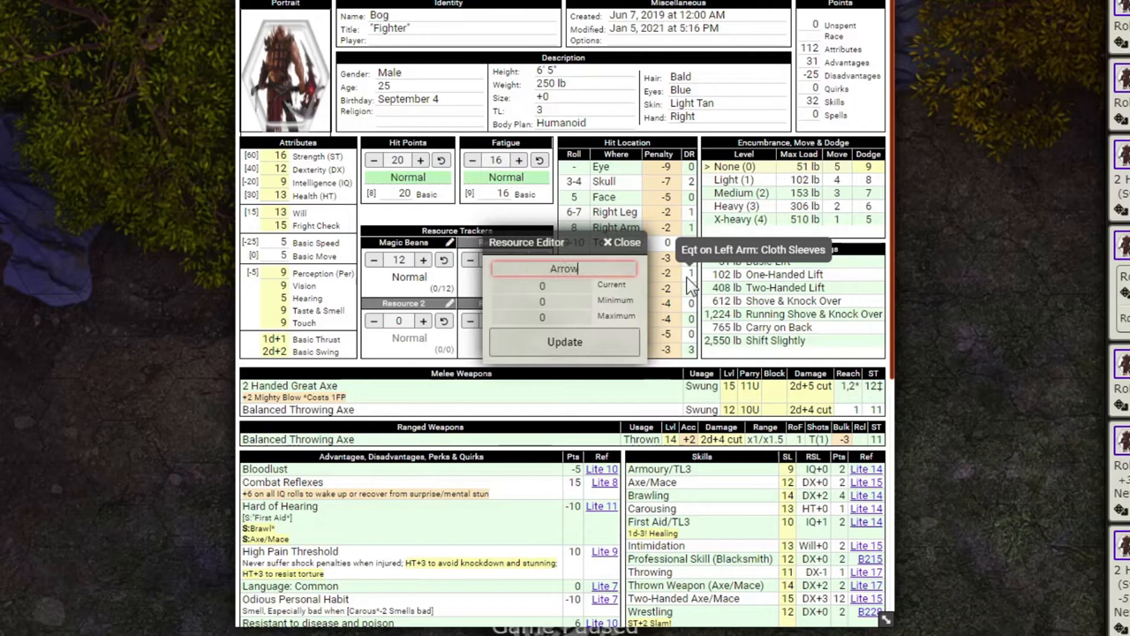
left_click(564, 342)
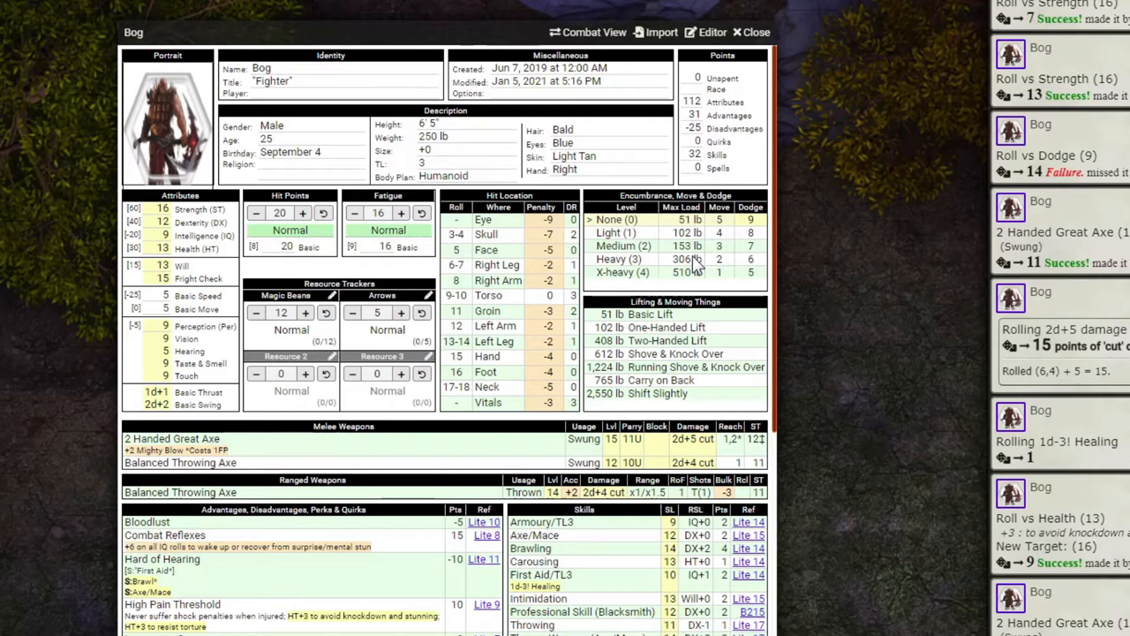
mouse_move(653, 328)
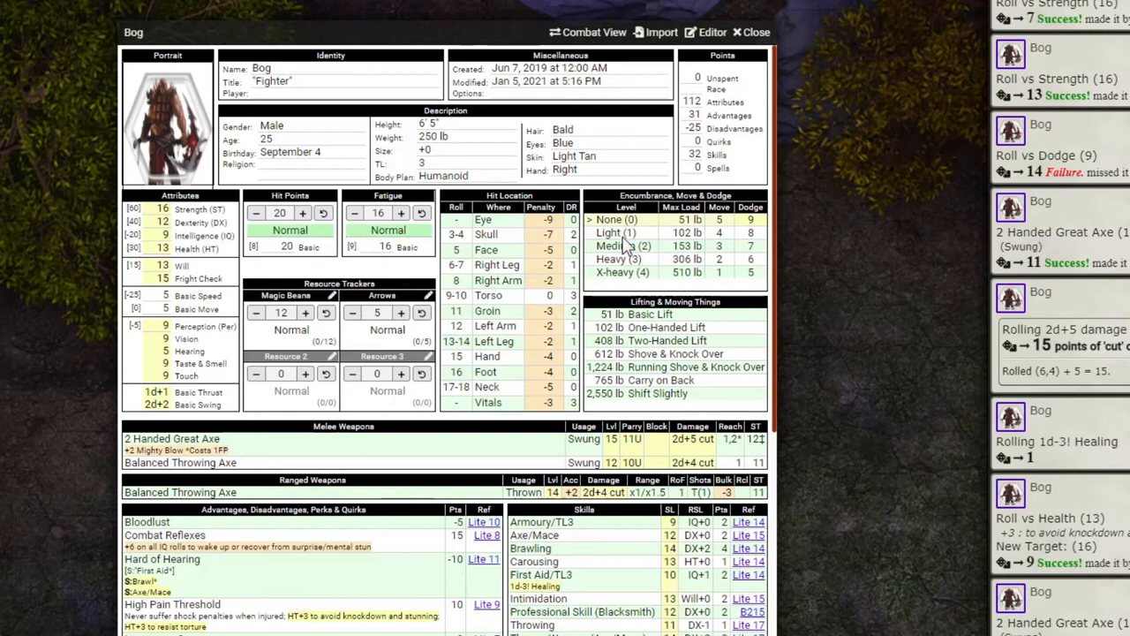
Step: Mark Bog's load as Medium (2) in the Encumbrance, Move & Dodge table
left_click(627, 246)
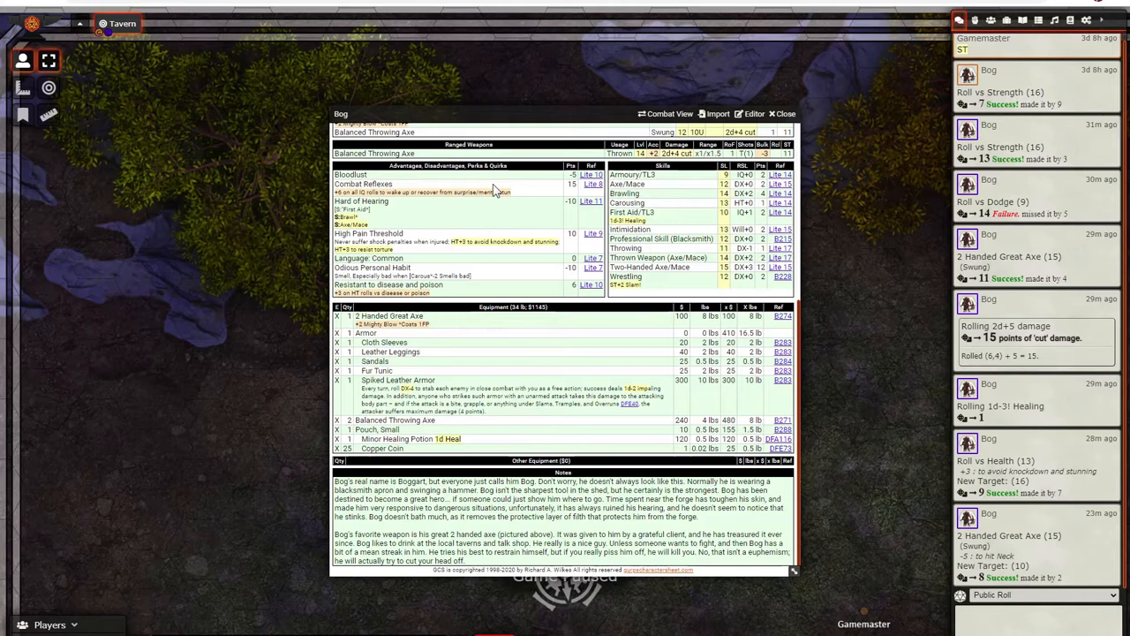
mouse_move(684, 256)
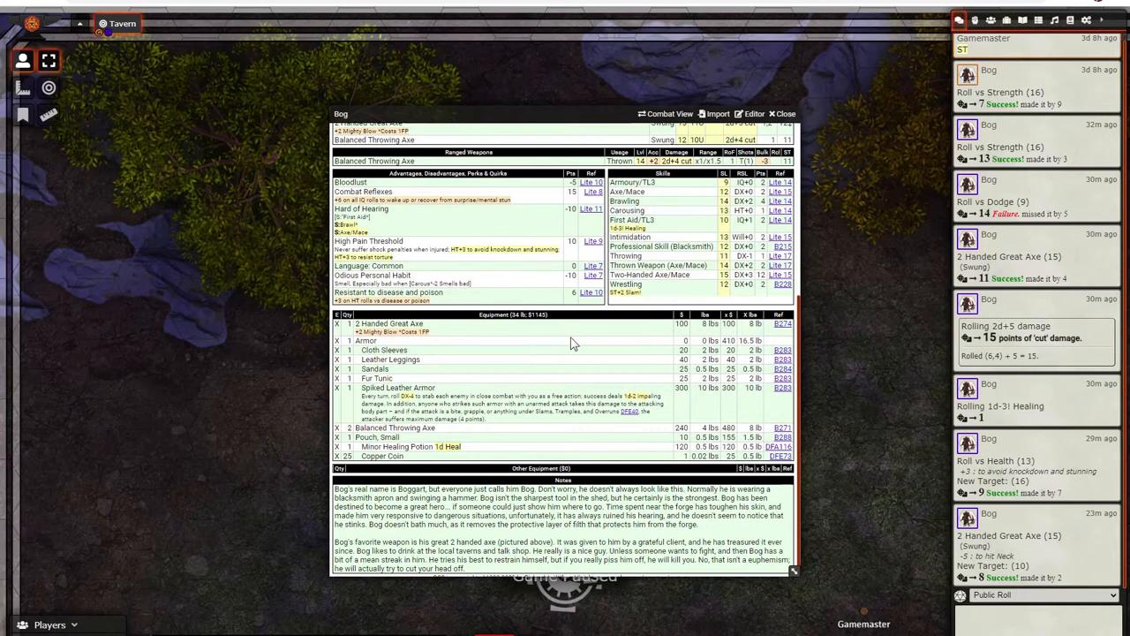
mouse_move(457, 440)
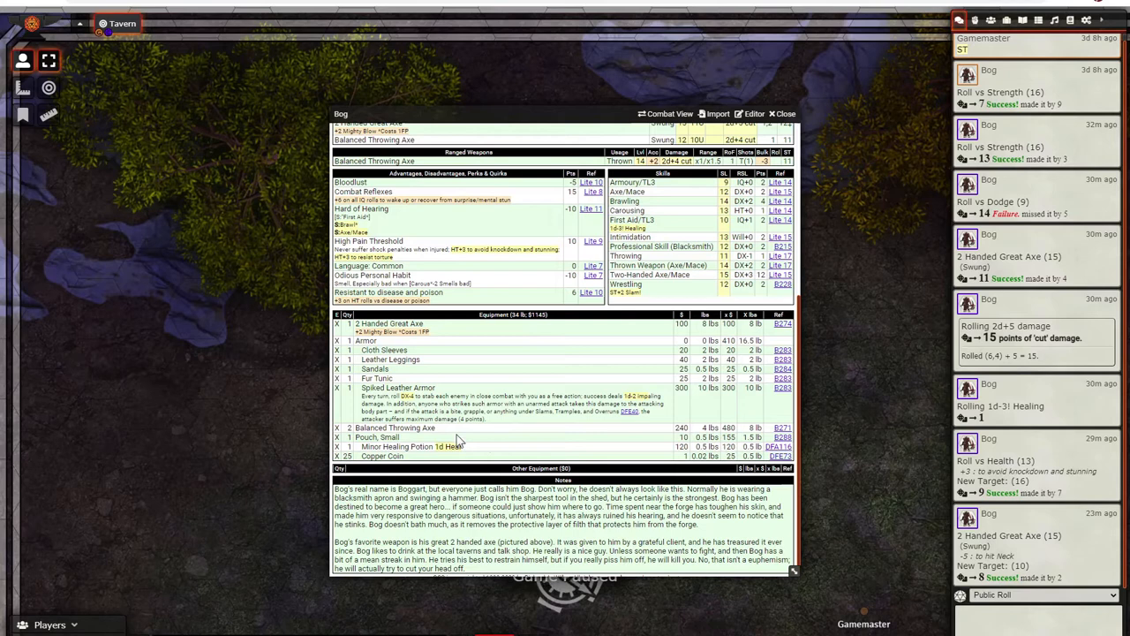
mouse_move(521, 474)
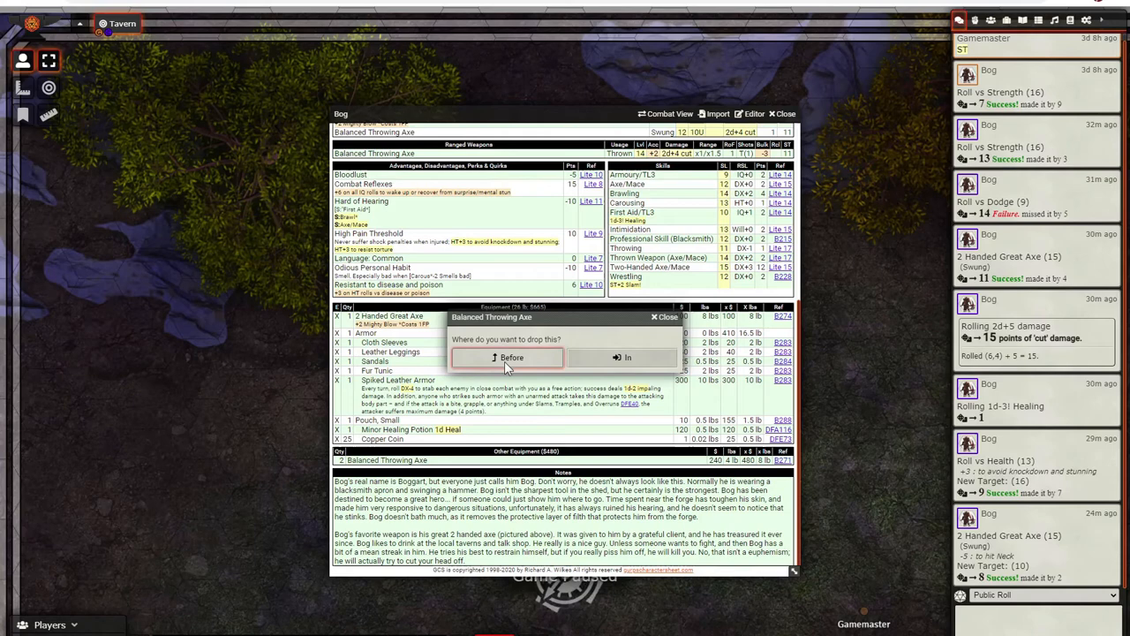
Step: Drop the Balanced Throwing Axe before the Minor Healing Potion in the Small Pouch
left_click(510, 356)
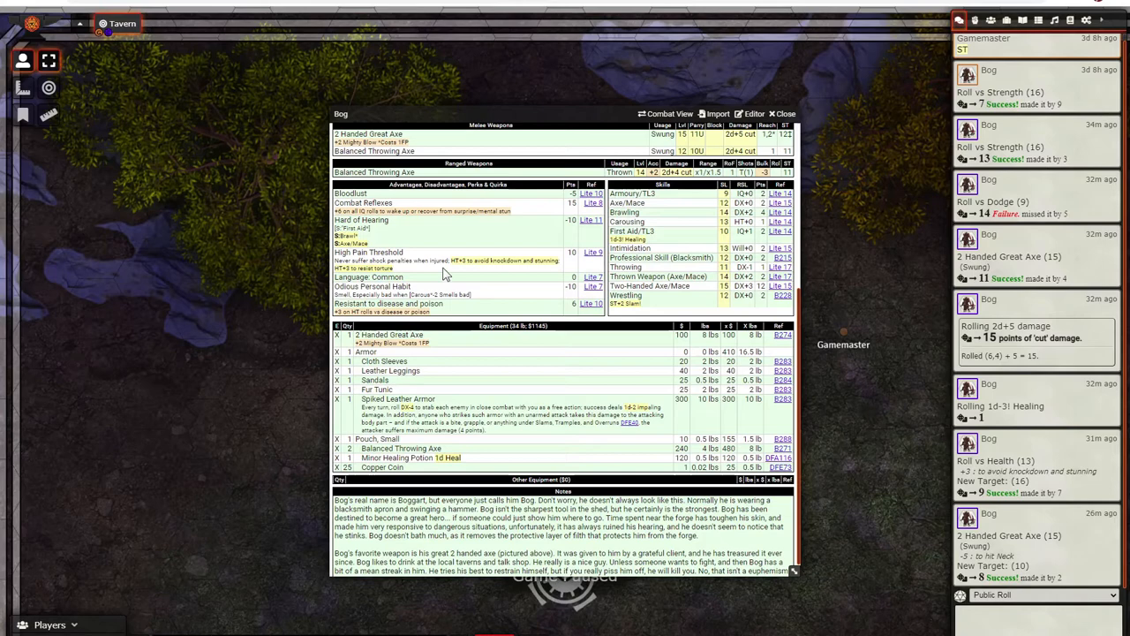
Step: Switch Bog's sheet to Combat View and back to Full View, then close it
left_click(670, 113)
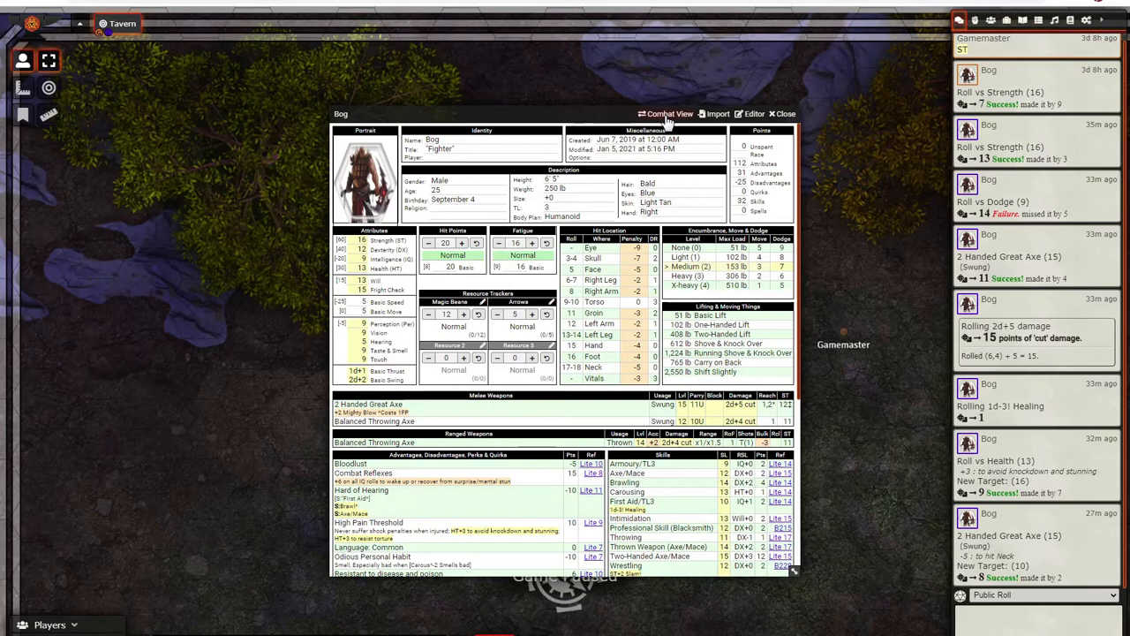
left_click(669, 113)
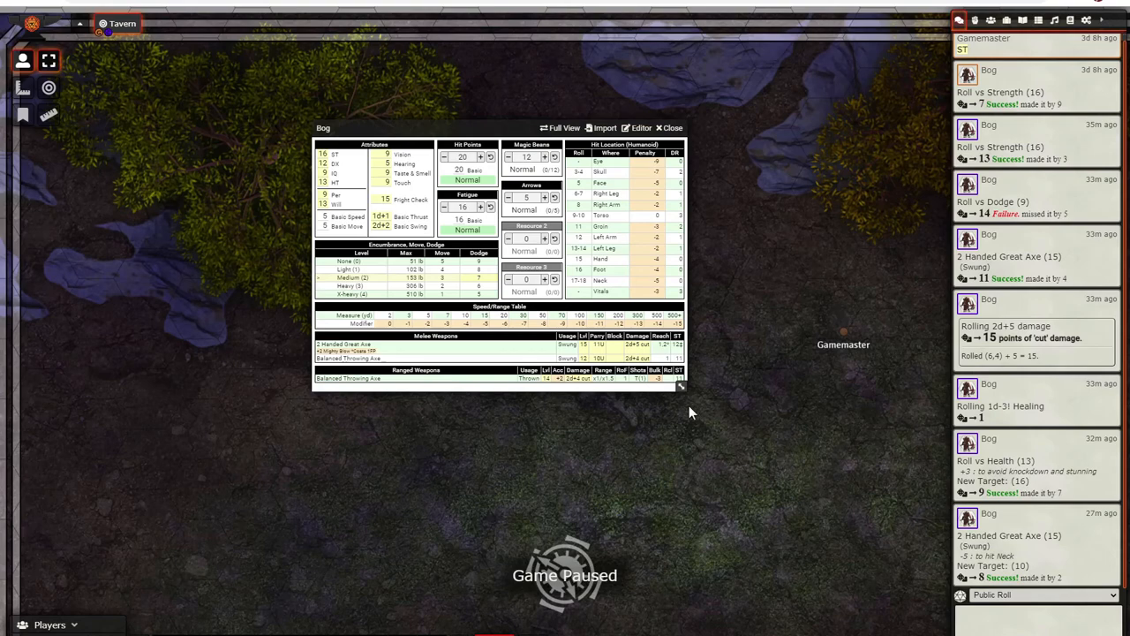
left_click(562, 128)
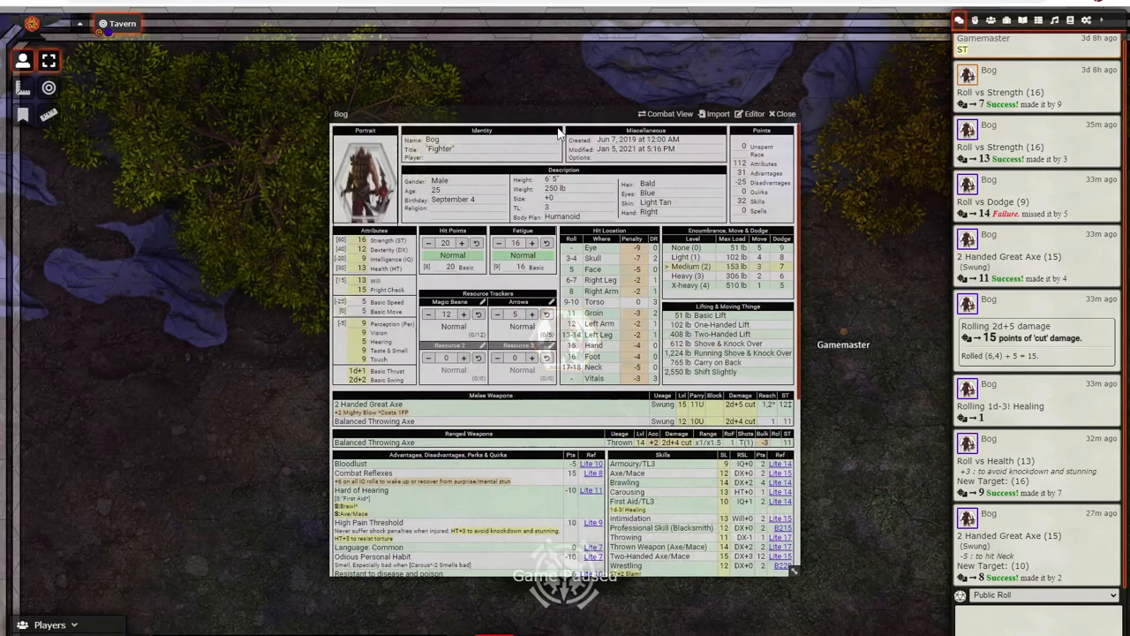
left_click(781, 113)
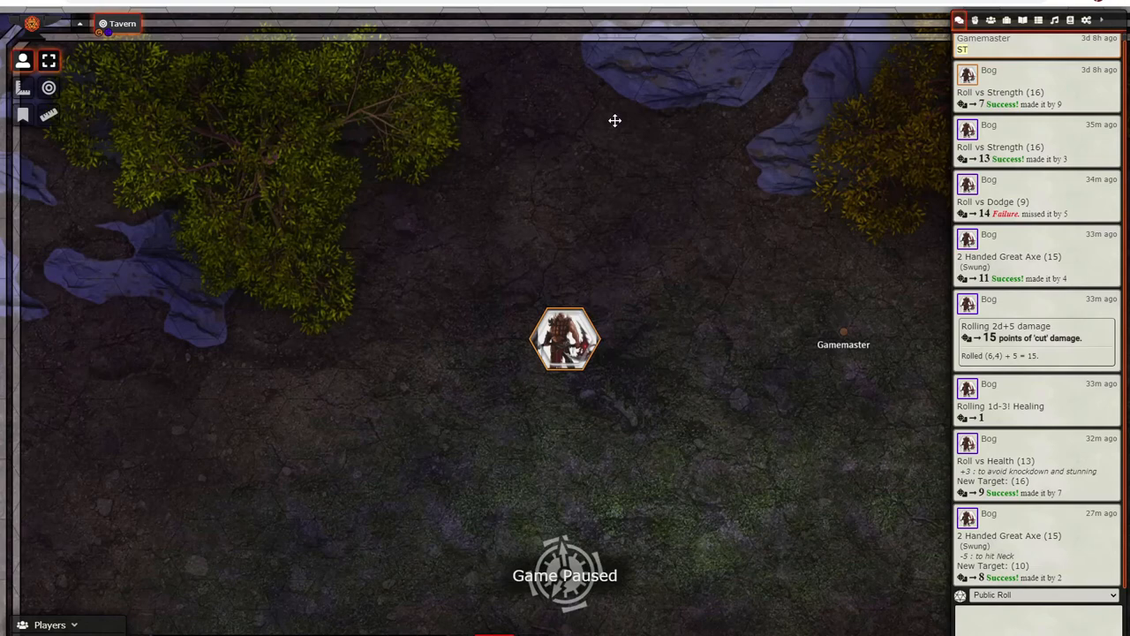
Step: Reopen Bog's sheet from his token and collapse it to its title strip
double_click(565, 338)
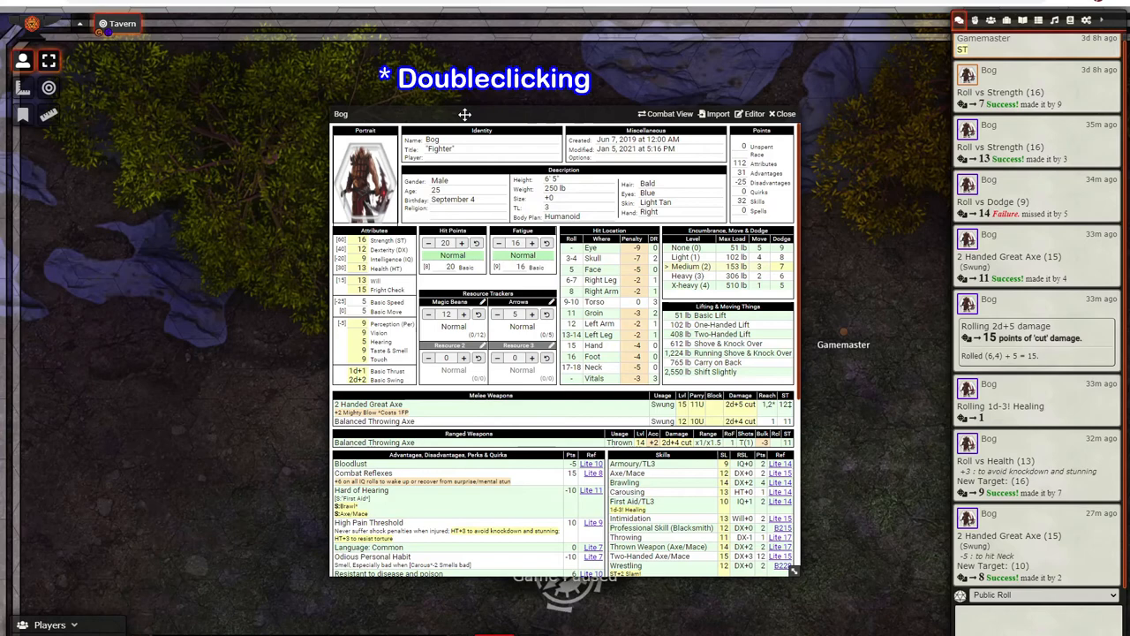
left_click(782, 113)
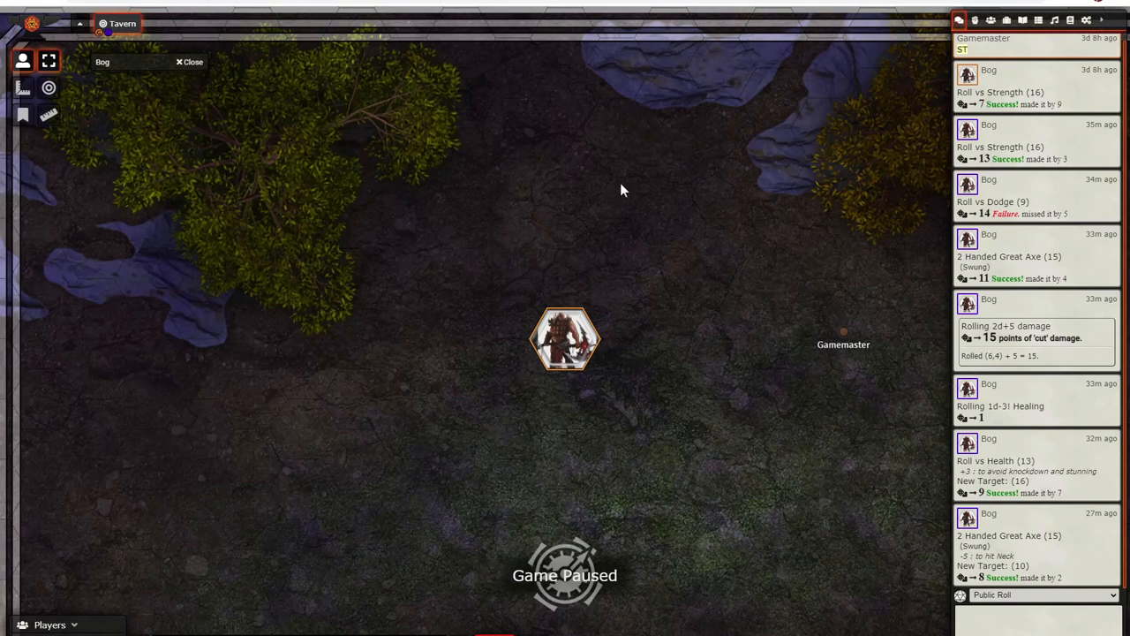